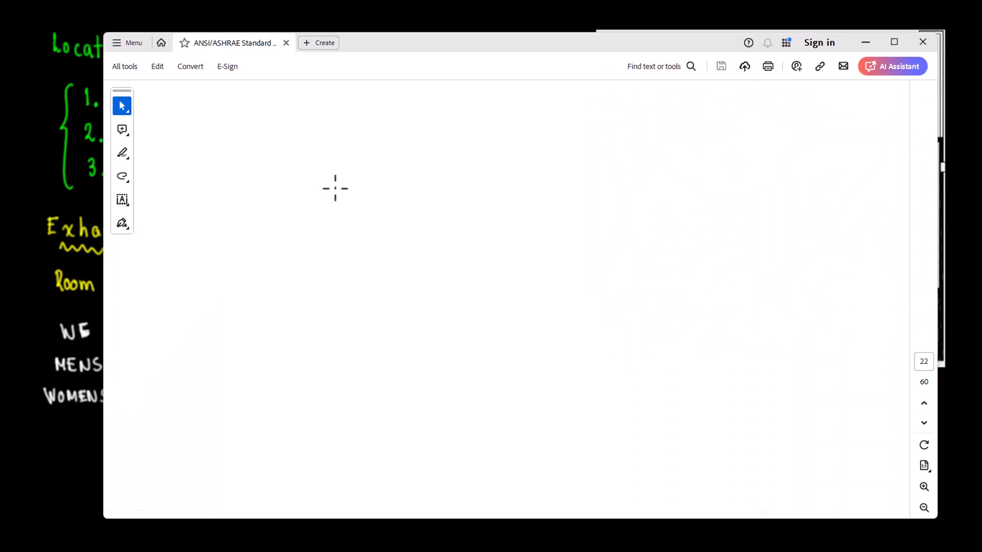
- Zoom the page and shift right so Table 6.5's last rows and Air Class column show
{"action": "left_click", "coordinate": [922, 143]}
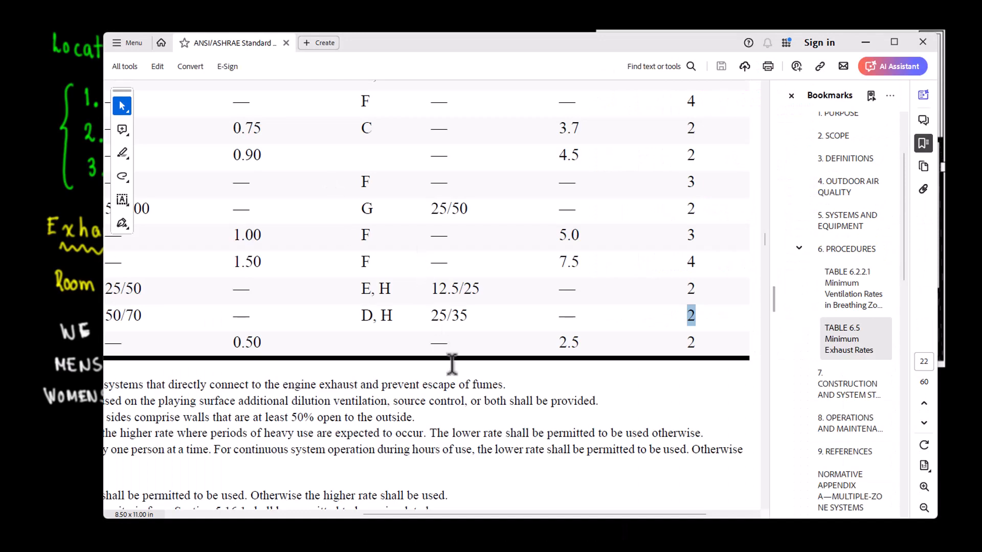
{"action": "mouse_move", "coordinate": [518, 528]}
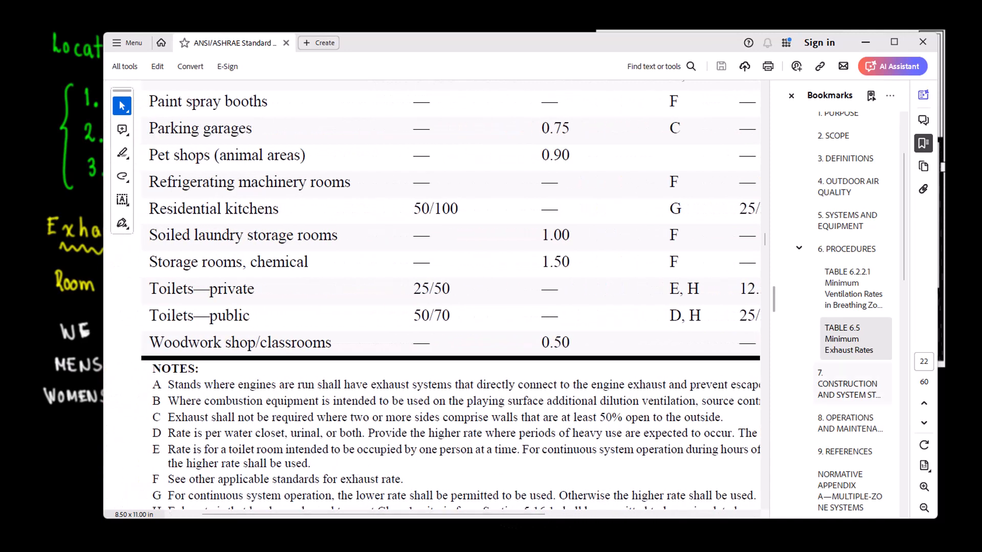
{"action": "mouse_move", "coordinate": [637, 419]}
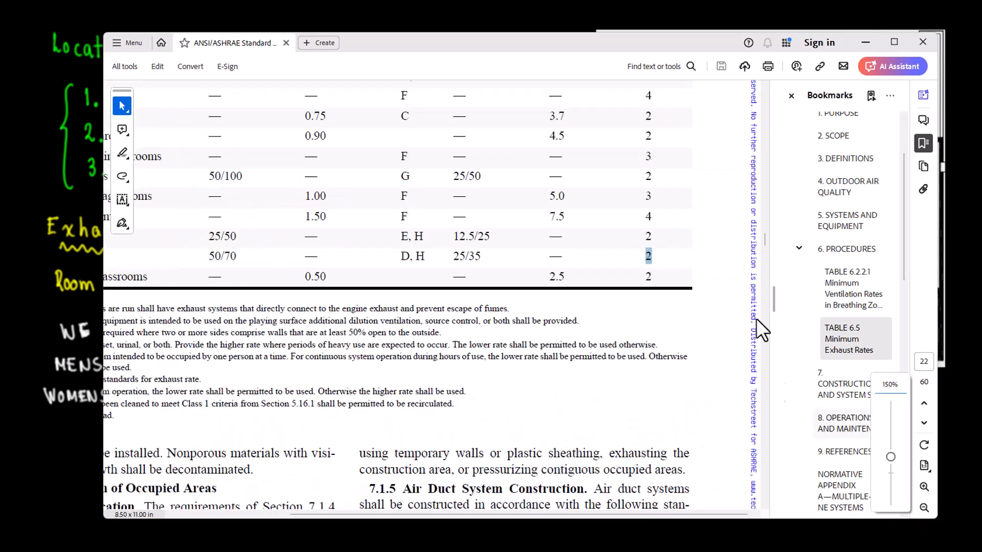
{"action": "mouse_move", "coordinate": [557, 489]}
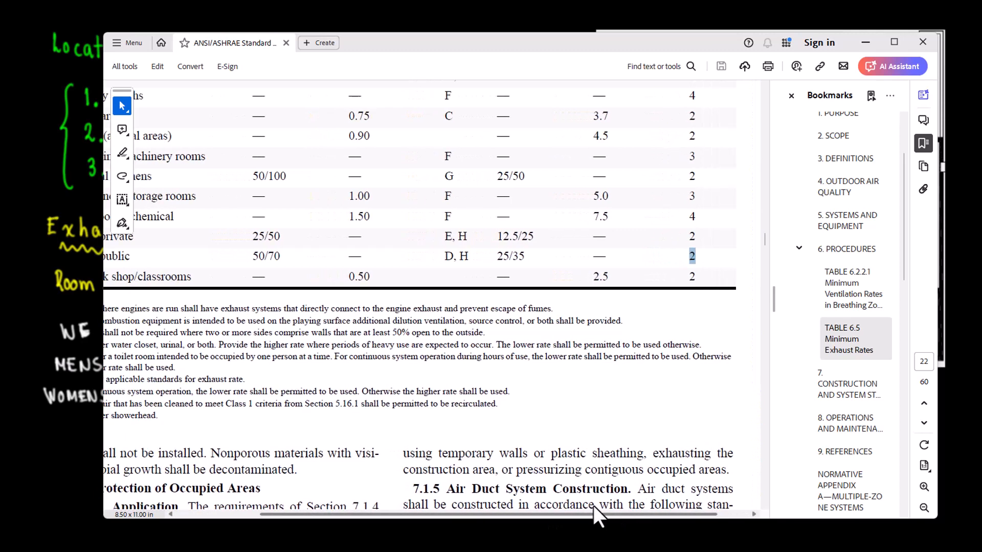
{"action": "scroll", "scroll_direction": "right", "scroll_amount": 3}
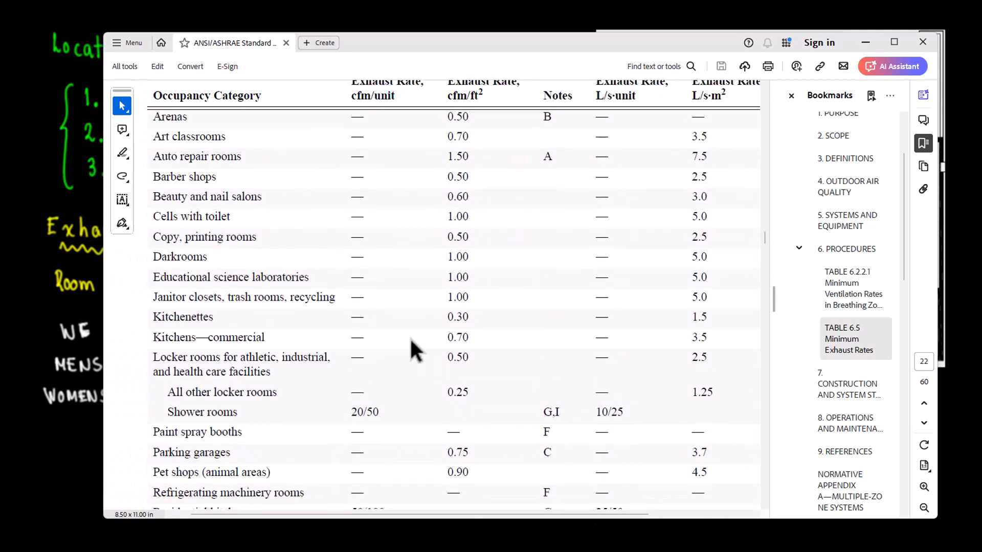
{"action": "mouse_move", "coordinate": [70, 103]}
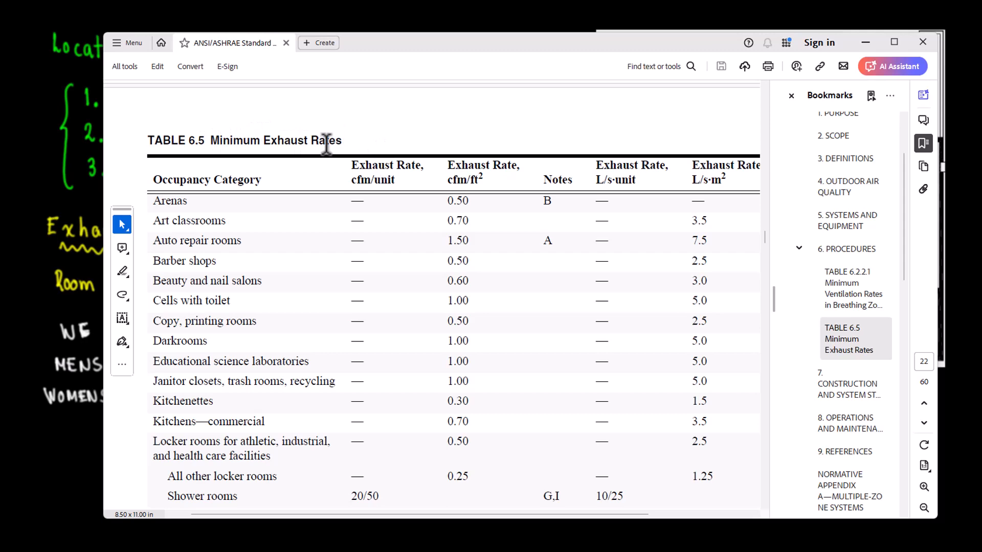
- Locate the Toilets—public row and pick out its 50/70 exhaust rate, then return toward the table heading
{"action": "scroll", "scroll_direction": "down", "scroll_amount": 3}
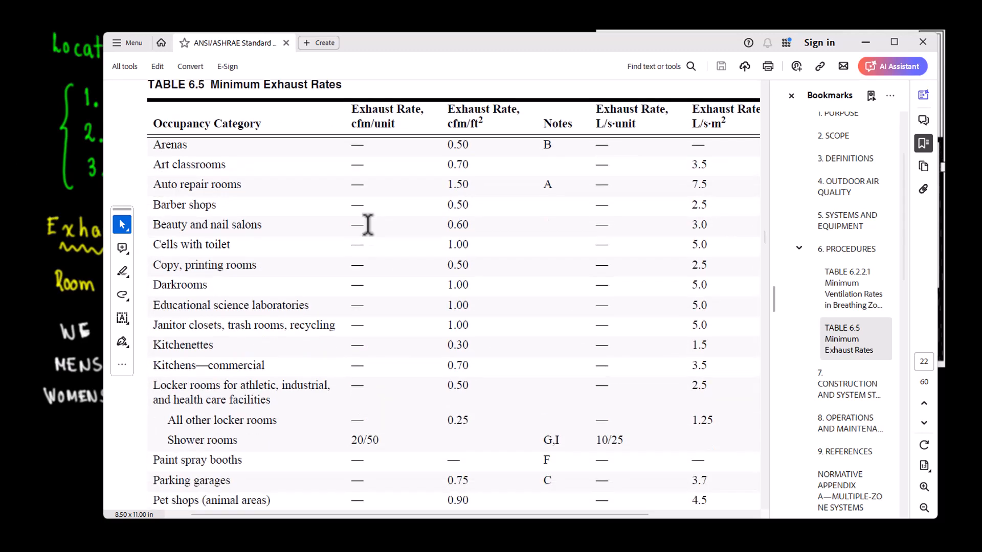
{"action": "scroll", "scroll_direction": "down", "scroll_amount": 3}
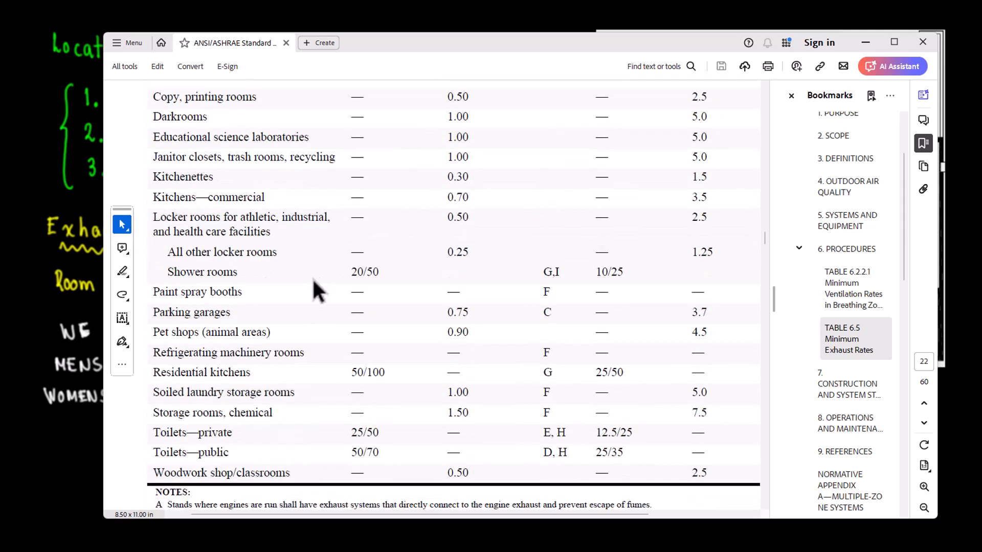
{"action": "double_click", "coordinate": [171, 452]}
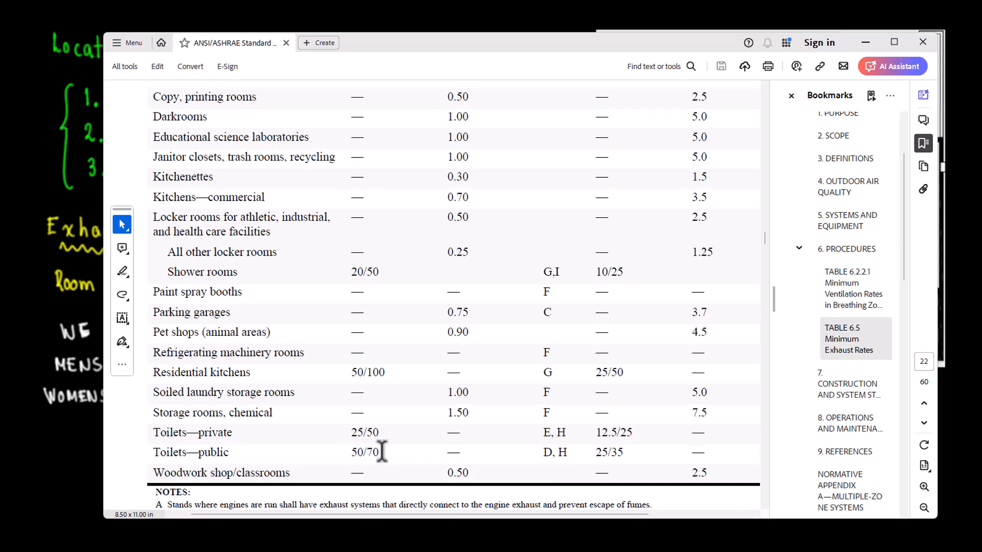
{"action": "double_click", "coordinate": [359, 452]}
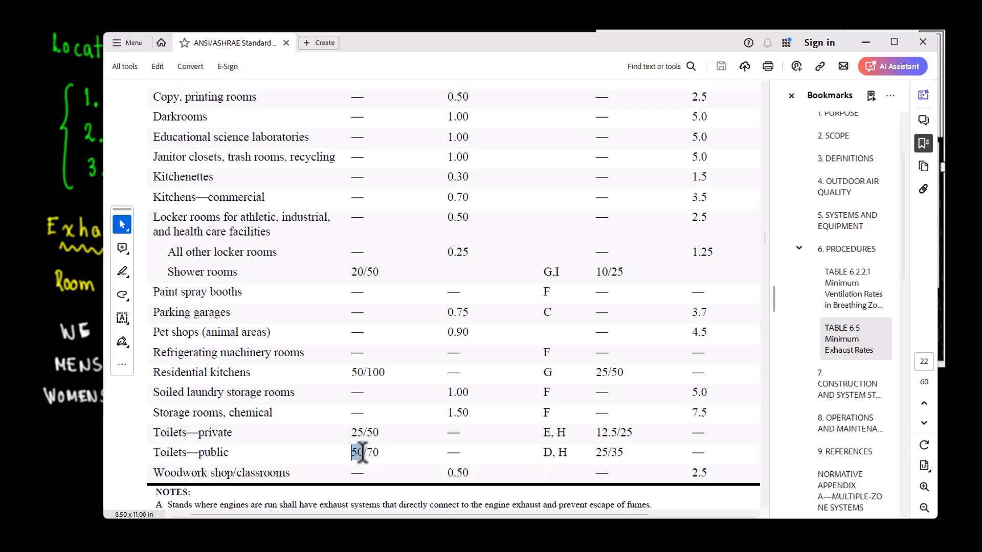
{"action": "left_click", "coordinate": [358, 452]}
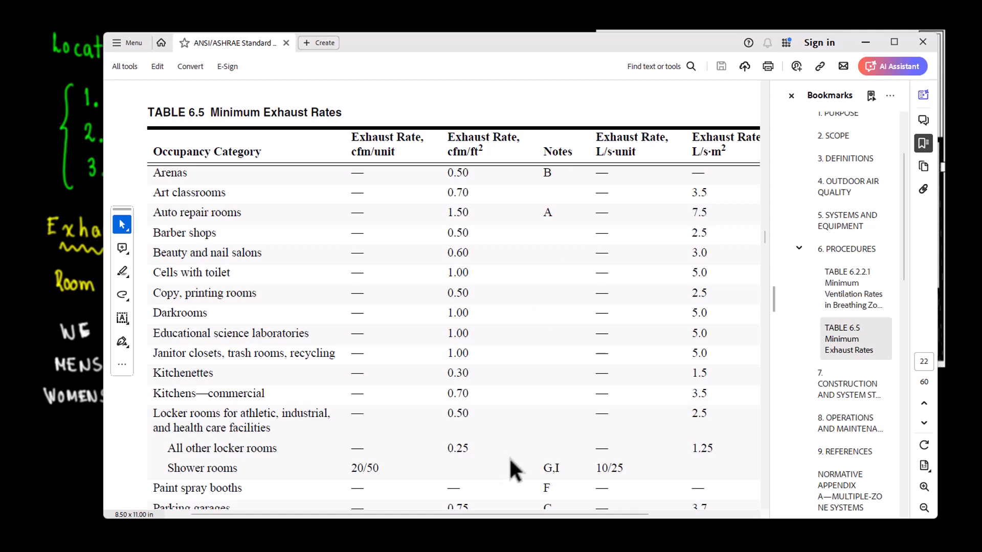
{"action": "scroll", "scroll_direction": "down", "scroll_amount": 3}
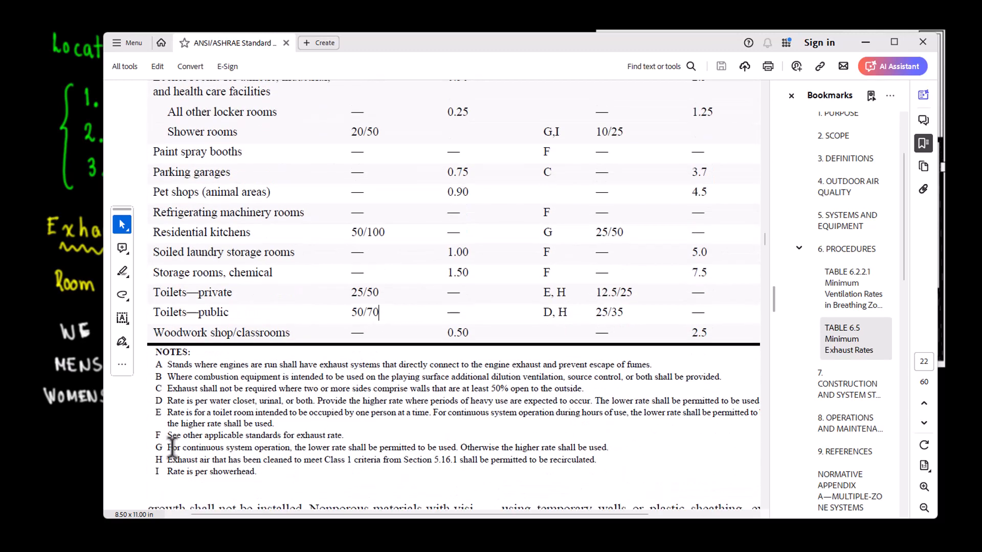
- Select note D's sentence that the higher rate applies during heavy use, then clear the selection
{"action": "double_click", "coordinate": [178, 401]}
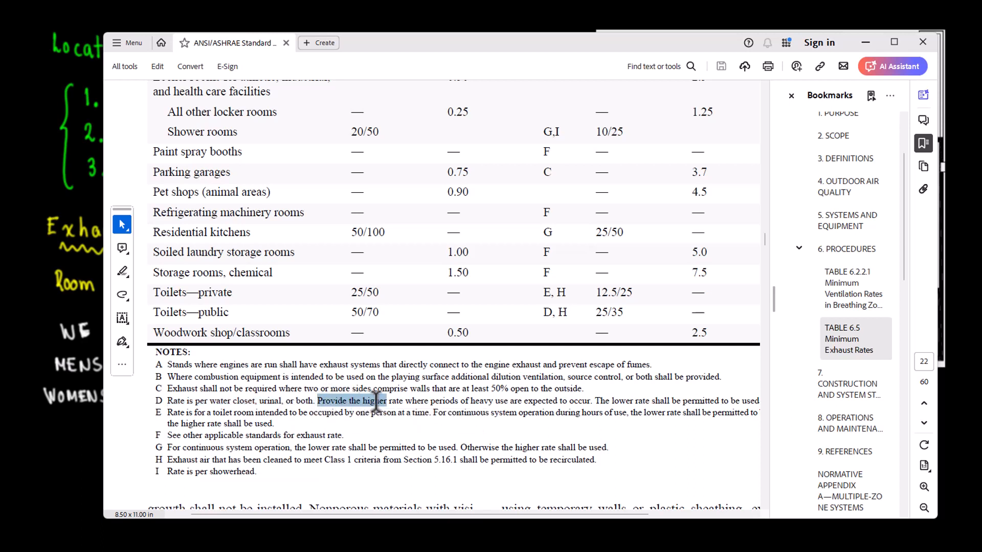
{"action": "left_click_drag", "start_coordinate": [376, 401], "coordinate": [457, 401]}
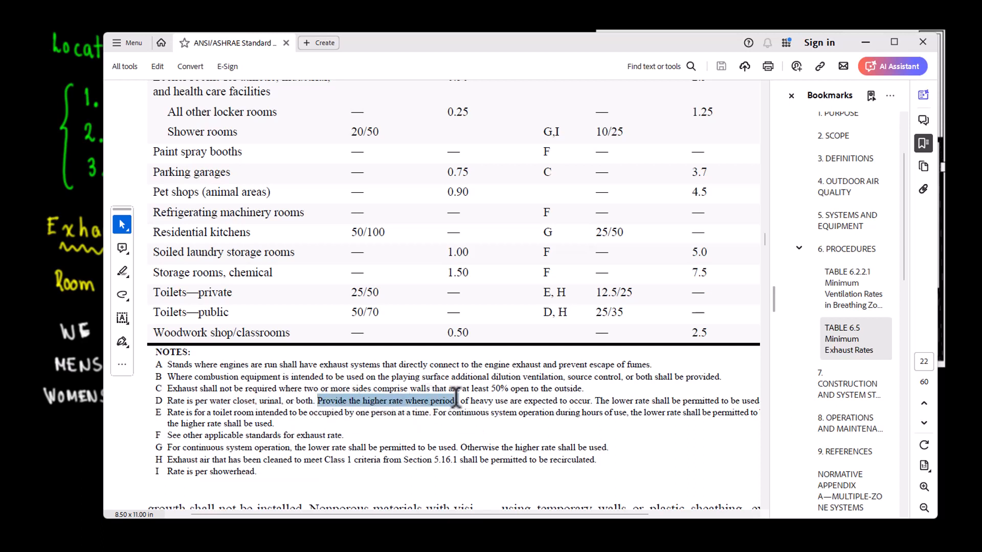
{"action": "left_click_drag", "start_coordinate": [457, 401], "coordinate": [557, 401]}
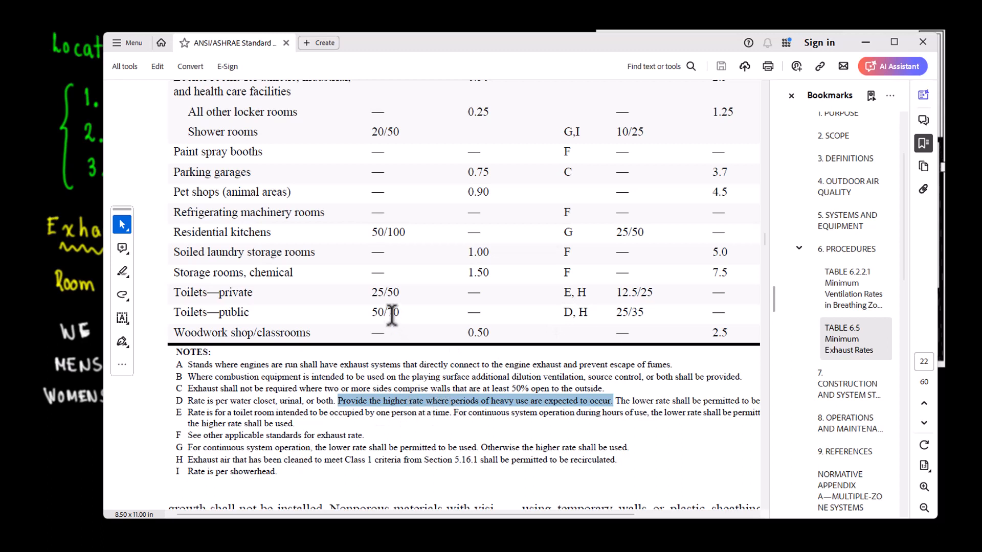
{"action": "left_click", "coordinate": [389, 313]}
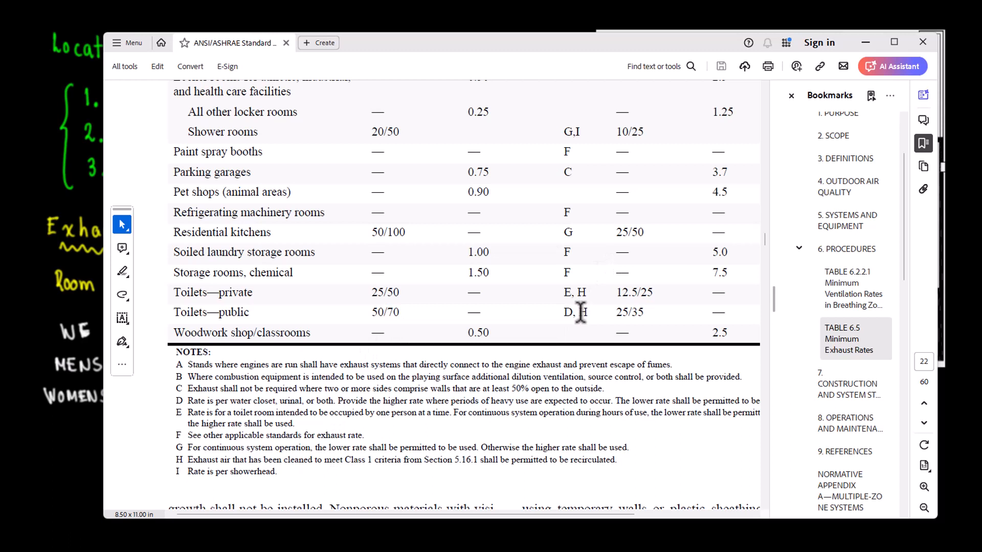
- Pick note H in the public toilets row and select its text on recirculating cleaned exhaust air
{"action": "double_click", "coordinate": [582, 312]}
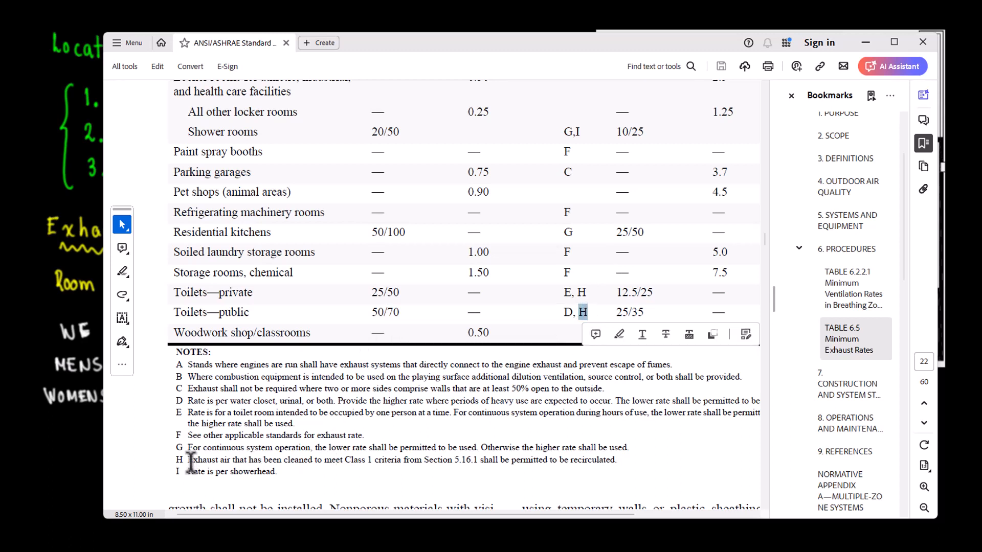
{"action": "double_click", "coordinate": [204, 460]}
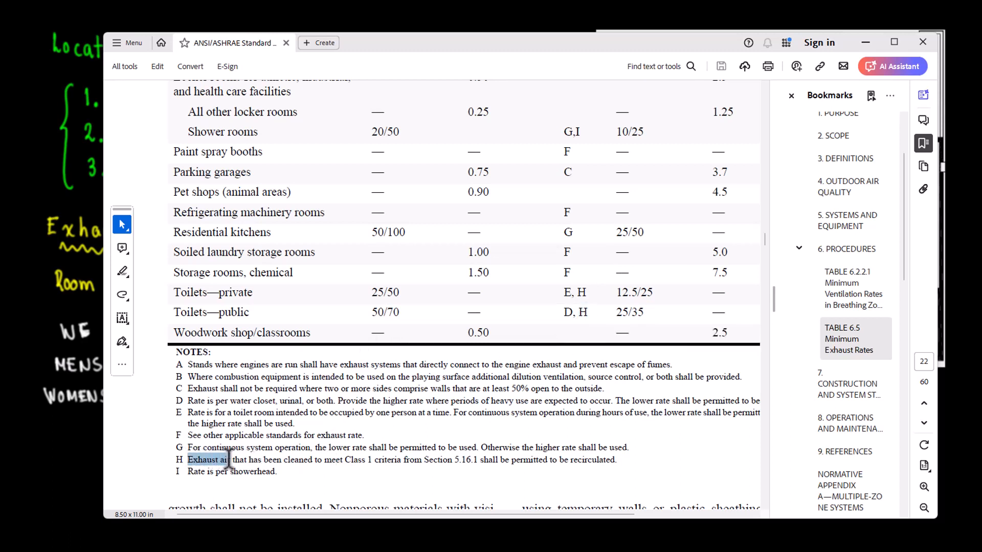
{"action": "left_click_drag", "start_coordinate": [228, 459], "coordinate": [344, 459]}
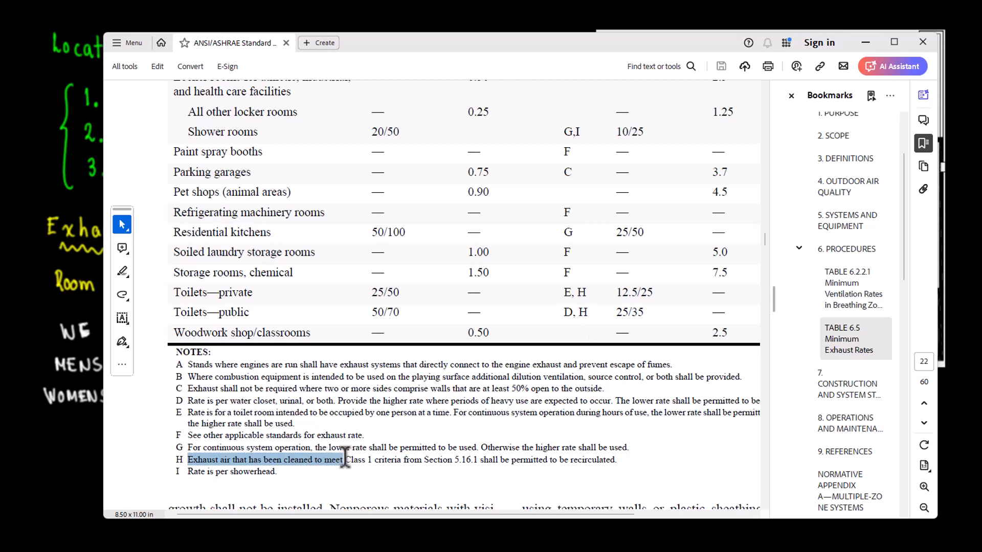
{"action": "left_click_drag", "start_coordinate": [344, 459], "coordinate": [369, 459]}
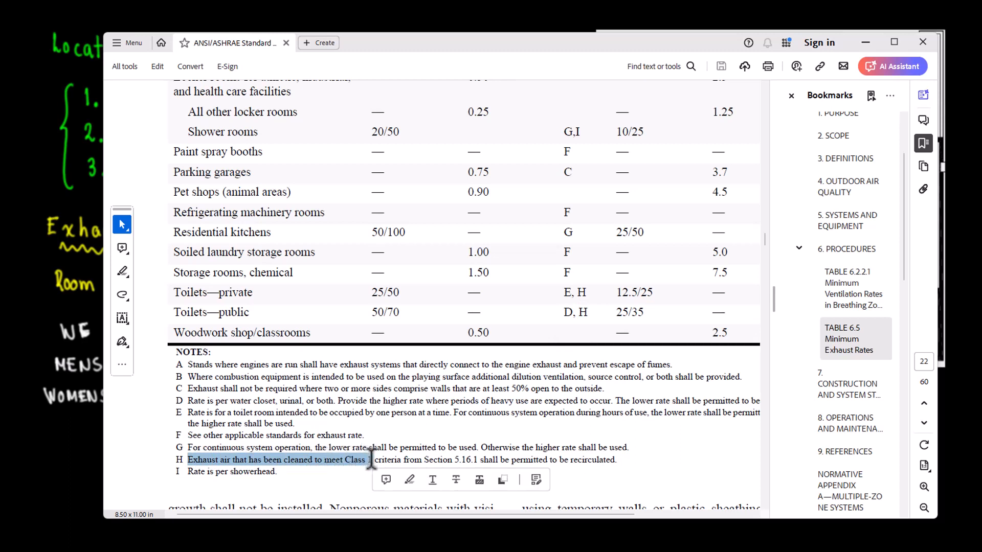
{"action": "left_click_drag", "start_coordinate": [370, 460], "coordinate": [460, 447]}
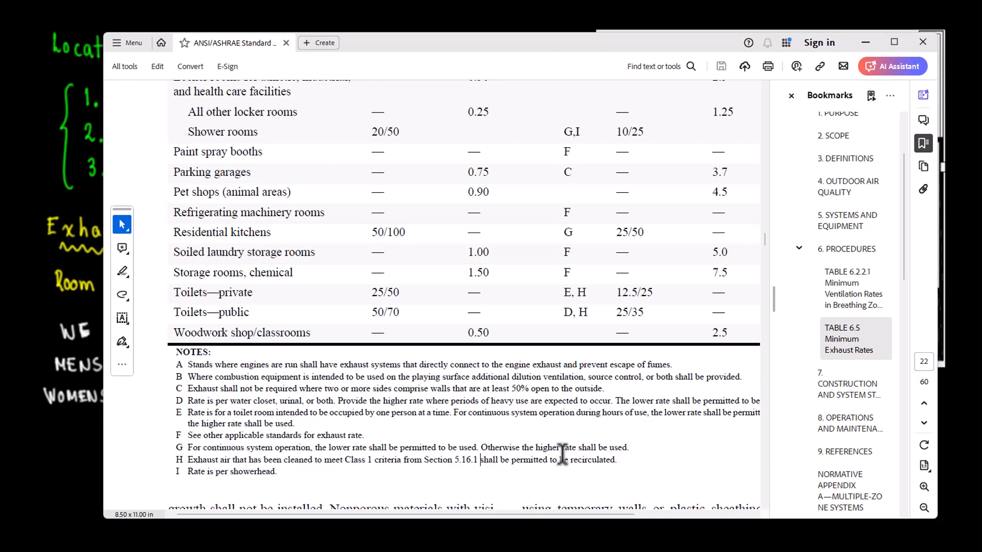
- Mark 'Class 1' within note H's recirculation allowance
{"action": "double_click", "coordinate": [593, 459]}
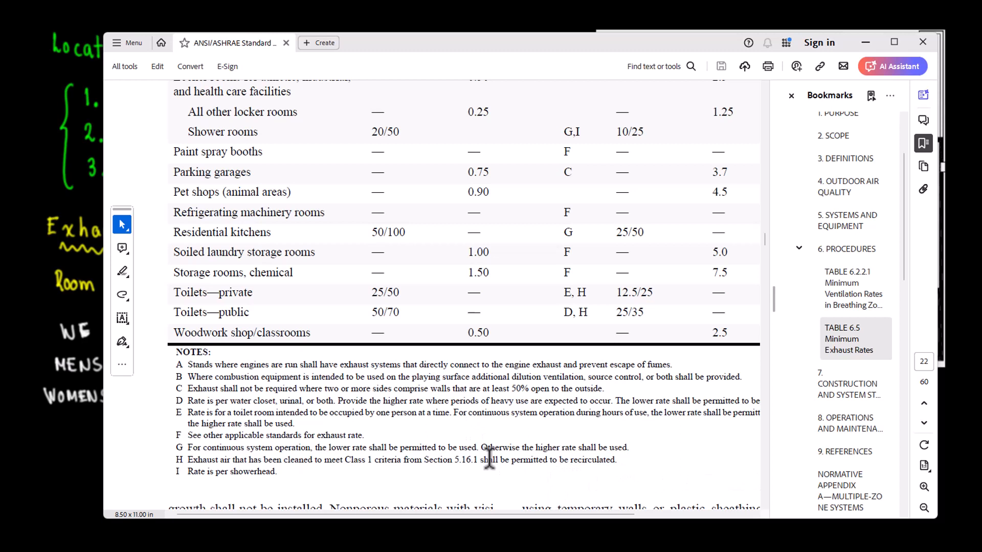
{"action": "mouse_move", "coordinate": [348, 458]}
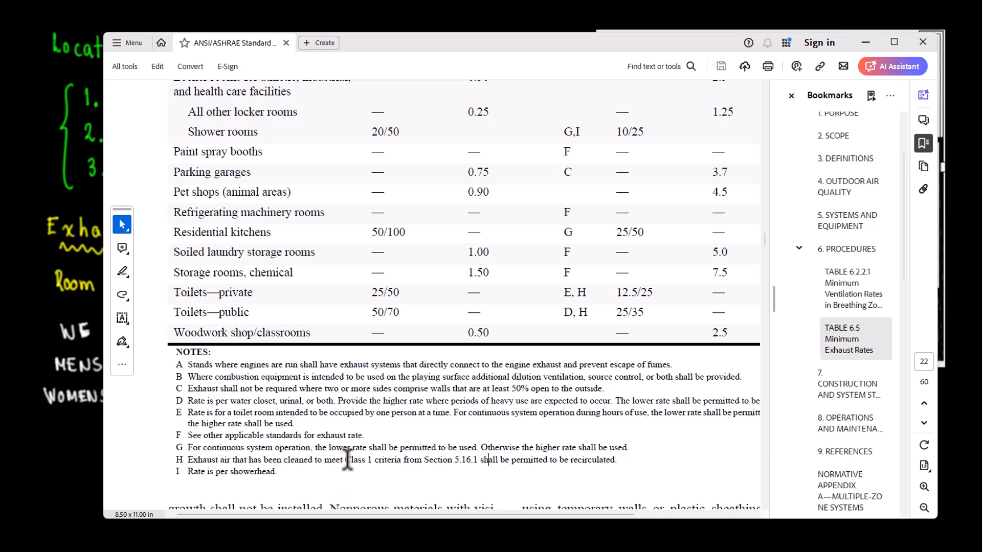
{"action": "double_click", "coordinate": [358, 459]}
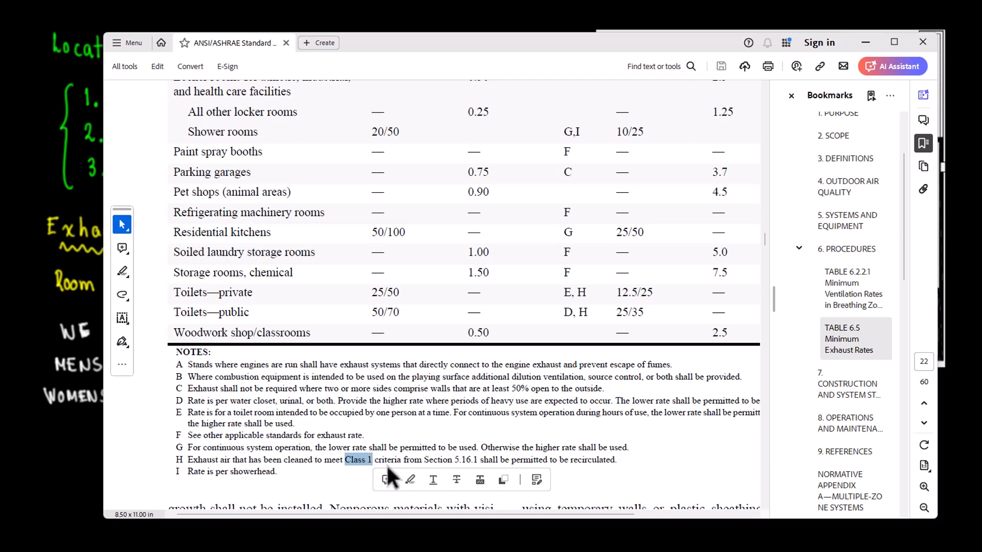
{"action": "mouse_move", "coordinate": [174, 312]}
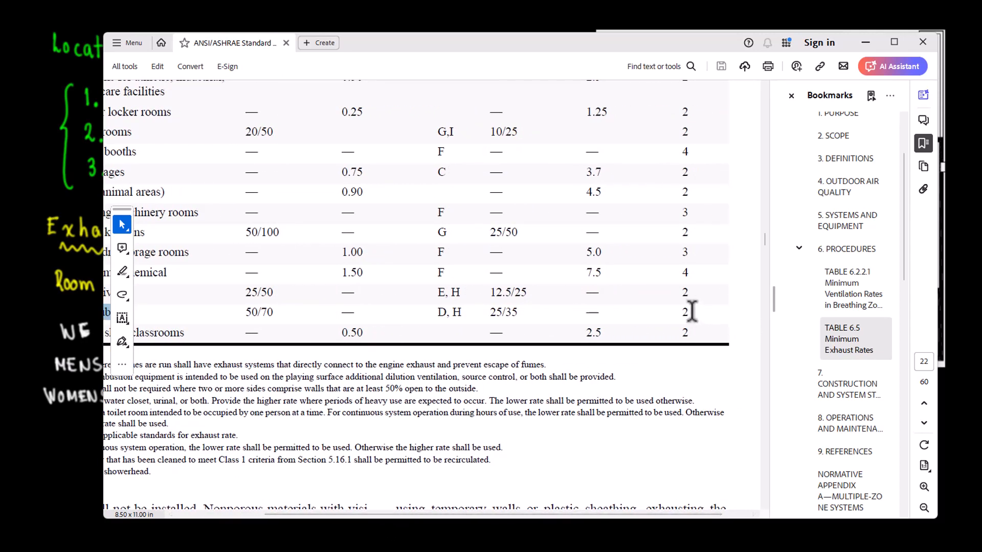
- Check the Air Class heading, then return to the Janitor closets through Toilets—public rows
{"action": "double_click", "coordinate": [684, 312]}
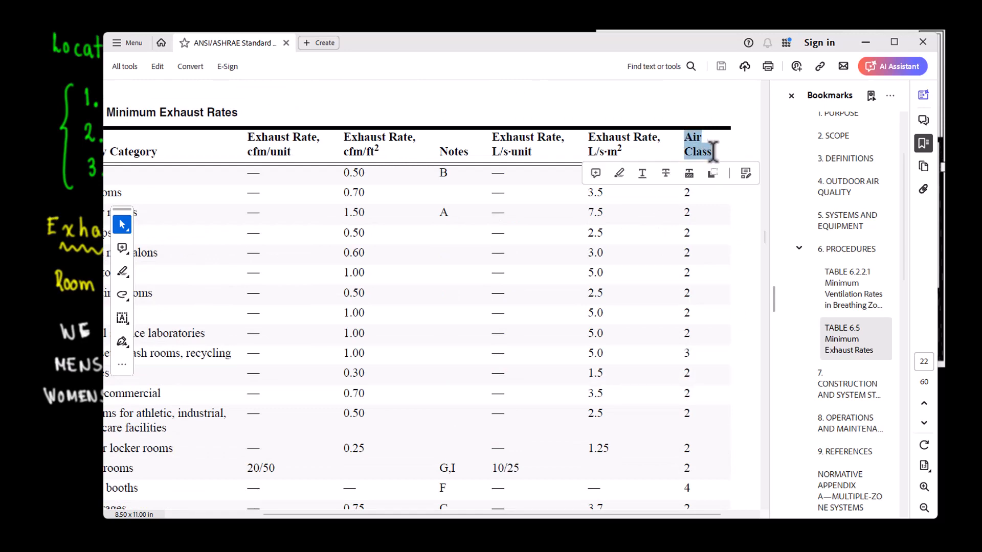
{"action": "scroll", "scroll_direction": "down", "scroll_amount": 3}
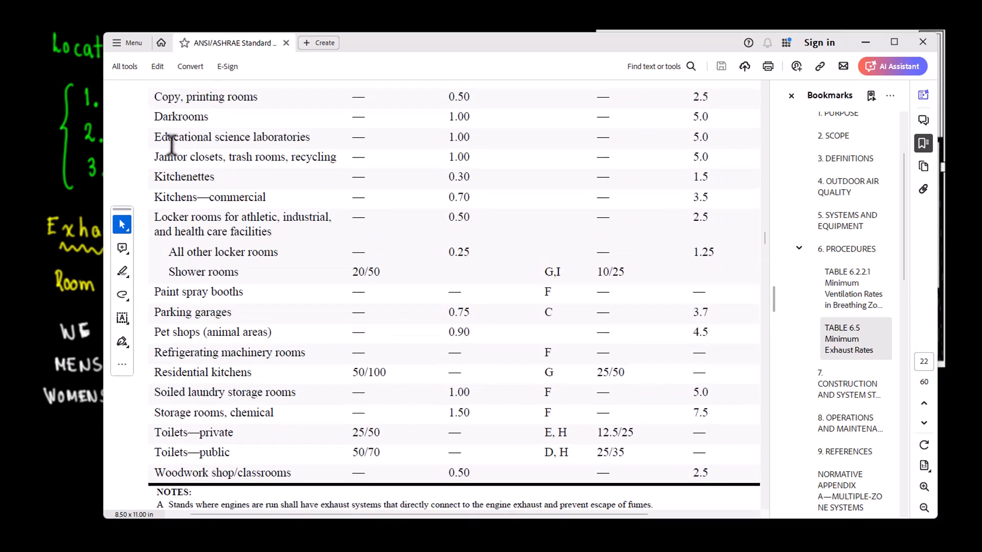
{"action": "mouse_move", "coordinate": [450, 160]}
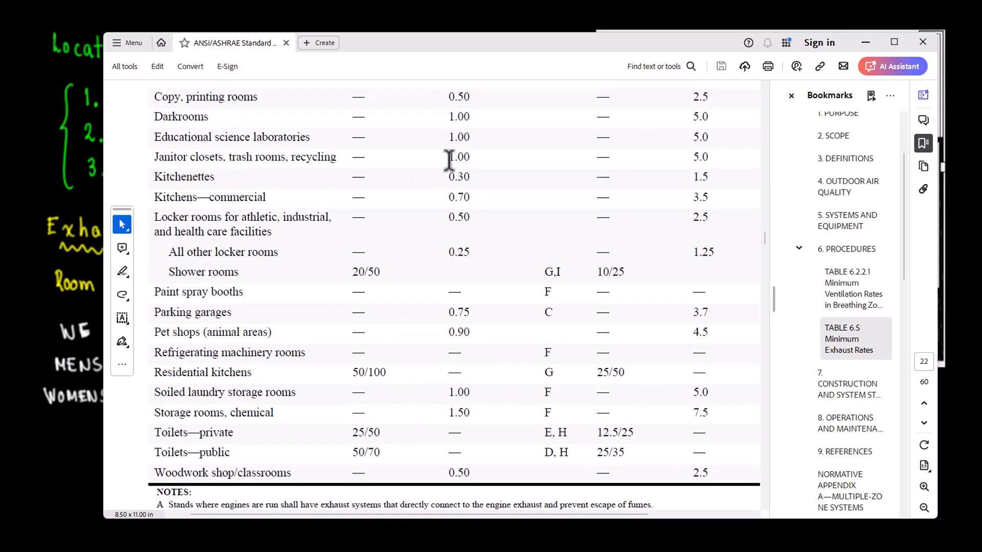